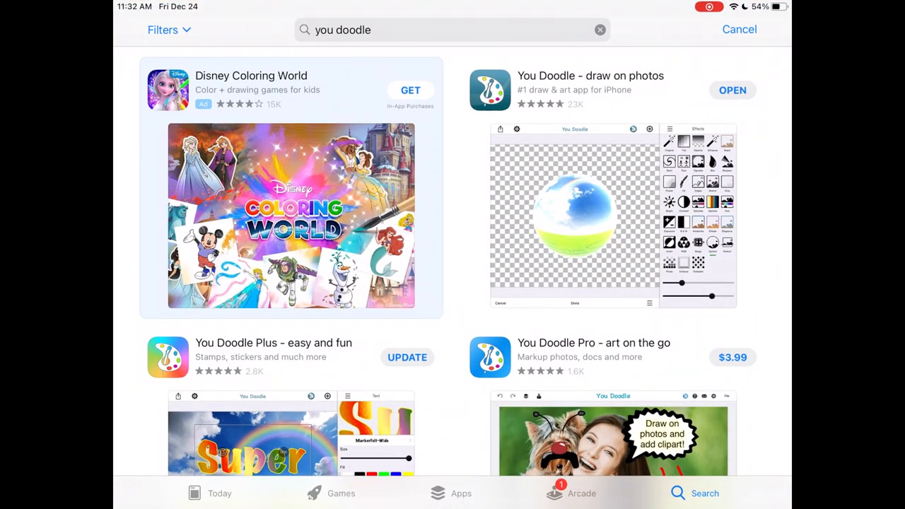
- Launch You Doodle - draw on photos from the App Store search results
{"action": "left_click", "coordinate": [733, 91]}
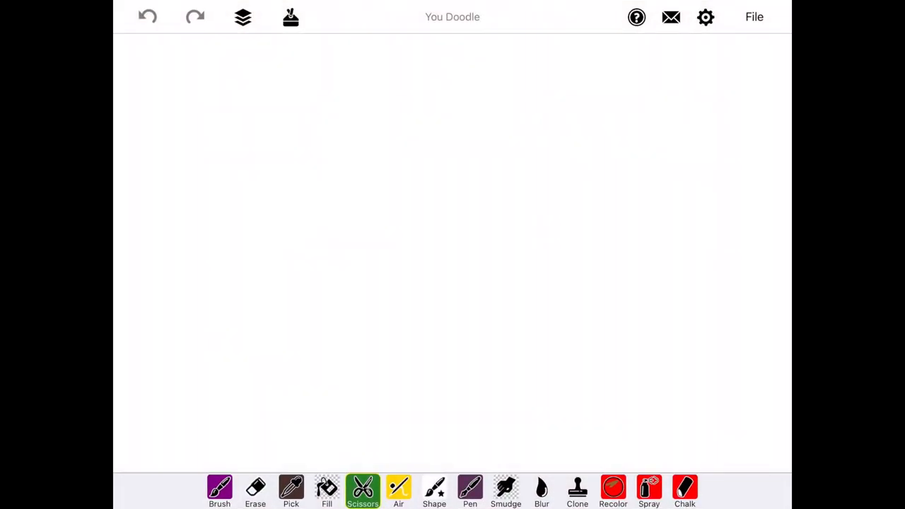
- Load the orange cat photo and select the Scissors cutout tool, dismissing its settings
{"action": "left_click", "coordinate": [754, 17]}
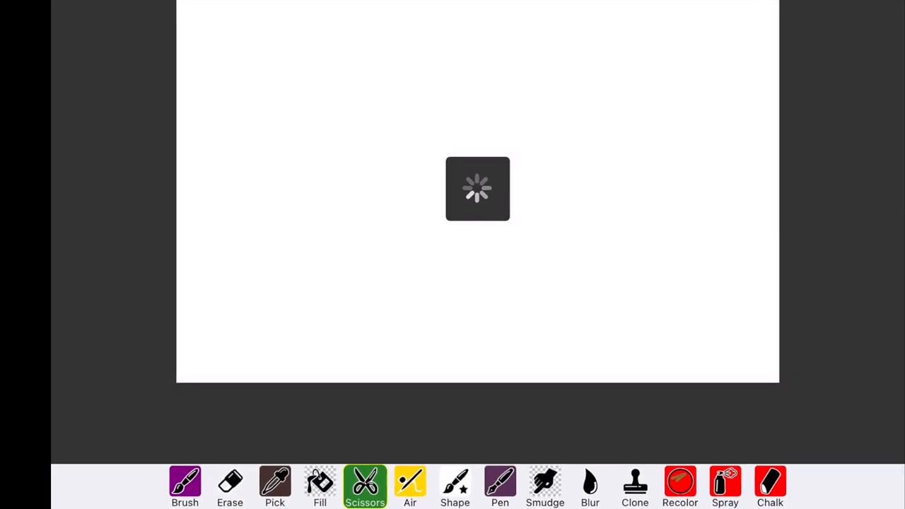
{"action": "left_click", "coordinate": [365, 487]}
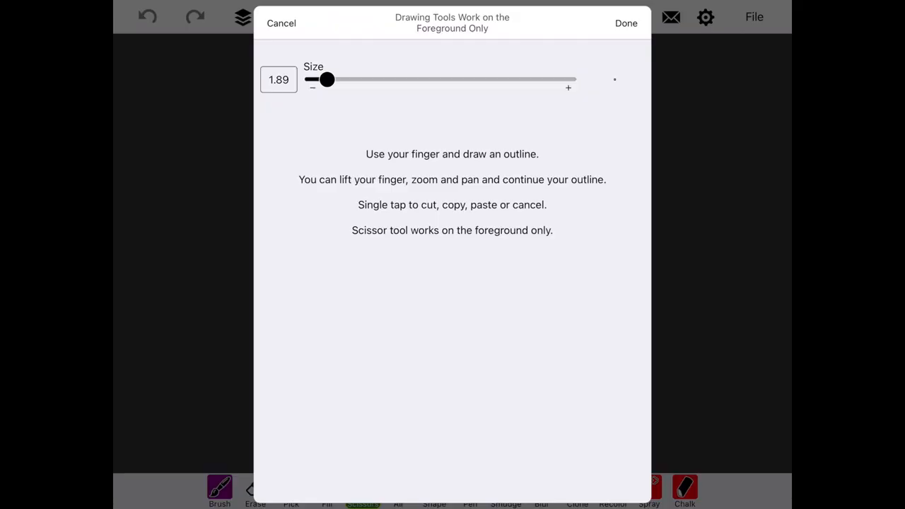
{"action": "left_click", "coordinate": [625, 23]}
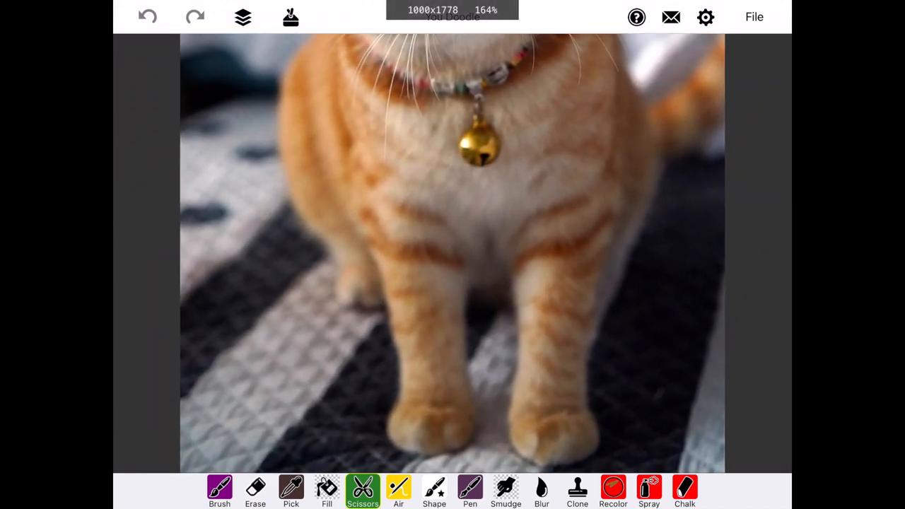
- Trace the outline along the cat's front leg and body, then trim away the outside area
{"action": "left_click_drag", "start_coordinate": [346, 453], "coordinate": [388, 442]}
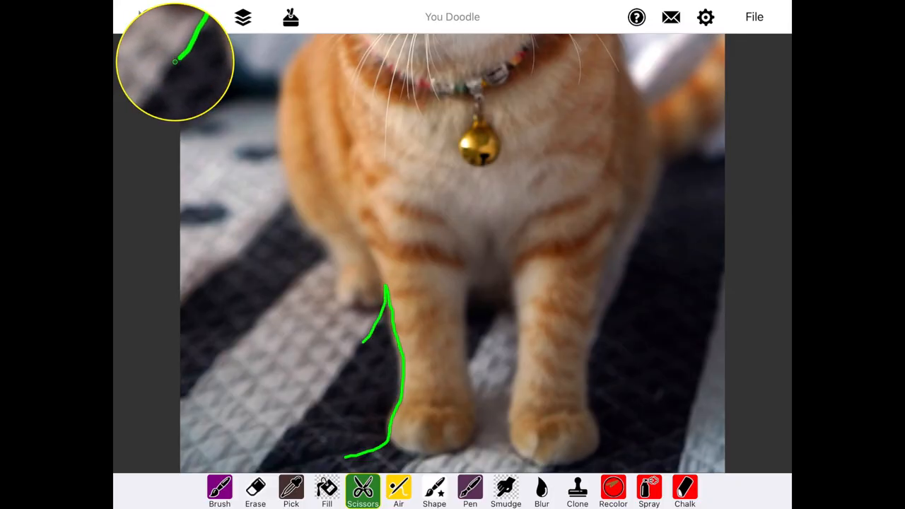
{"action": "left_click_drag", "start_coordinate": [361, 340], "coordinate": [353, 453]}
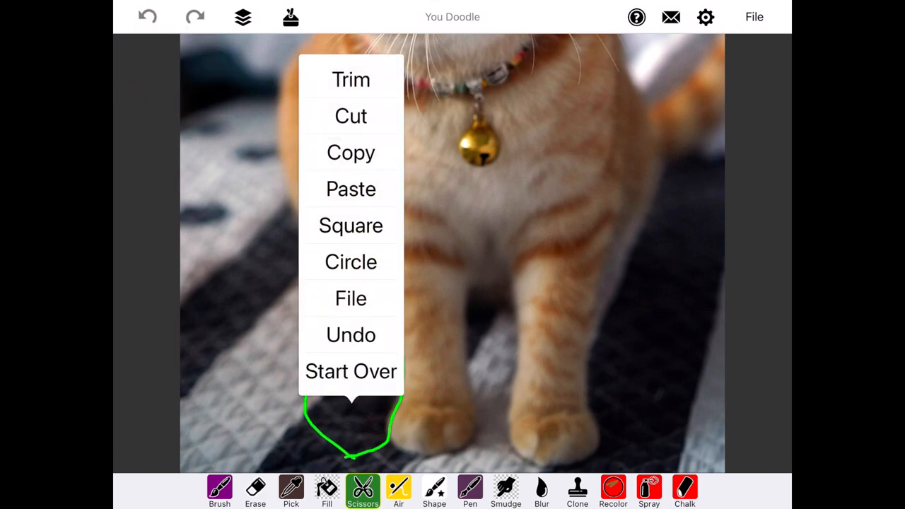
{"action": "left_click", "coordinate": [351, 116]}
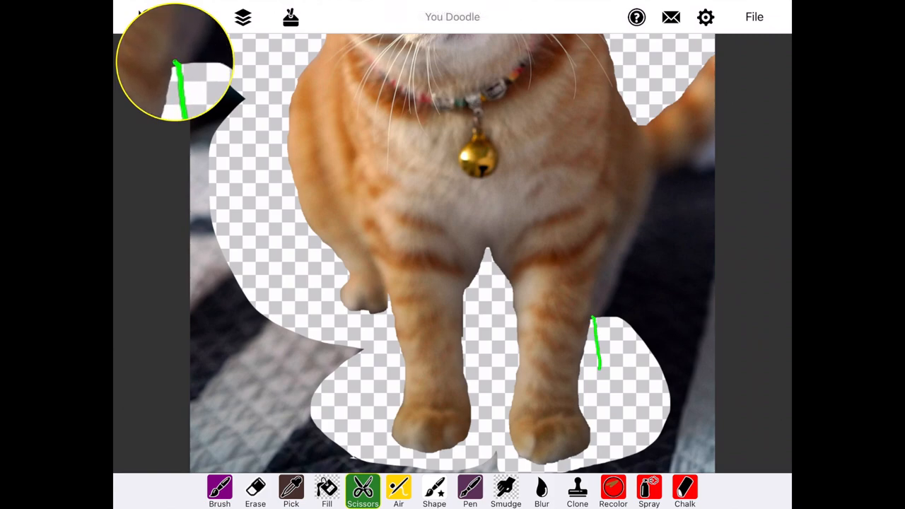
- Trace along the cat's other leg and bring up the cutting options for that outline
{"action": "left_click_drag", "start_coordinate": [597, 361], "coordinate": [597, 266]}
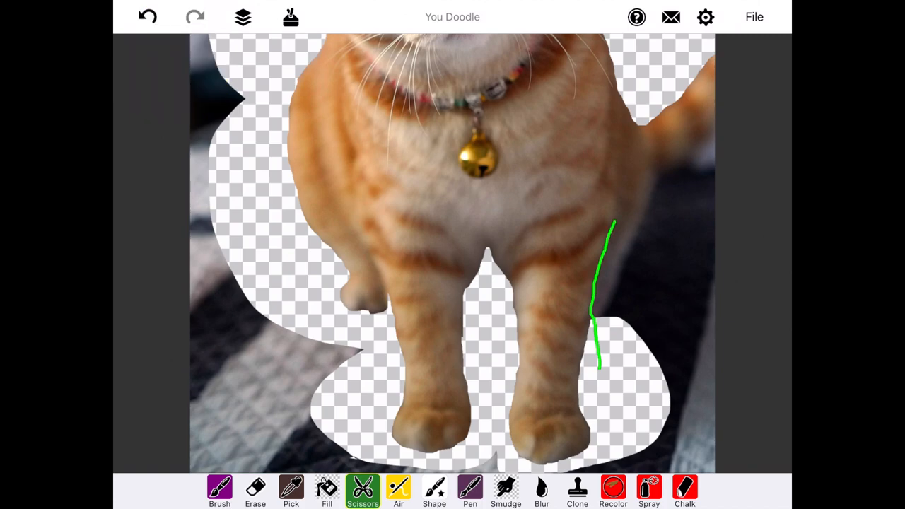
{"action": "left_click", "coordinate": [399, 493]}
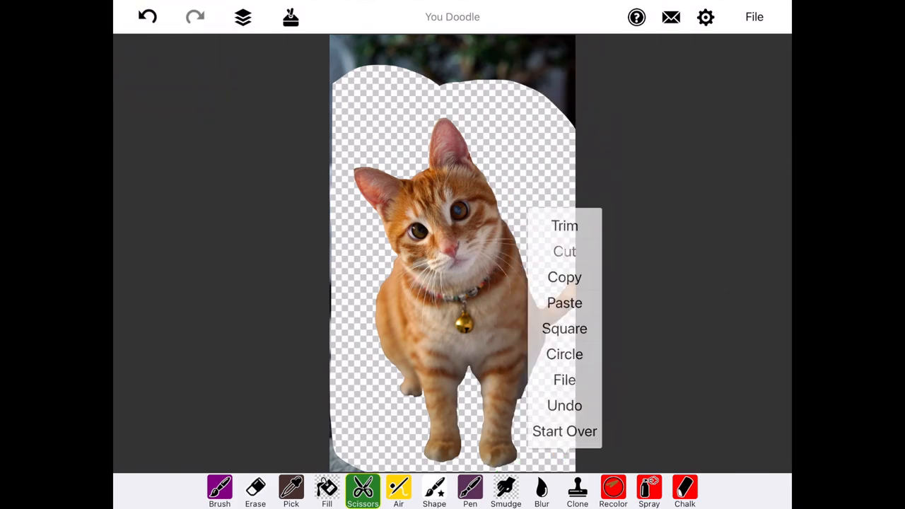
{"action": "left_click", "coordinate": [754, 17]}
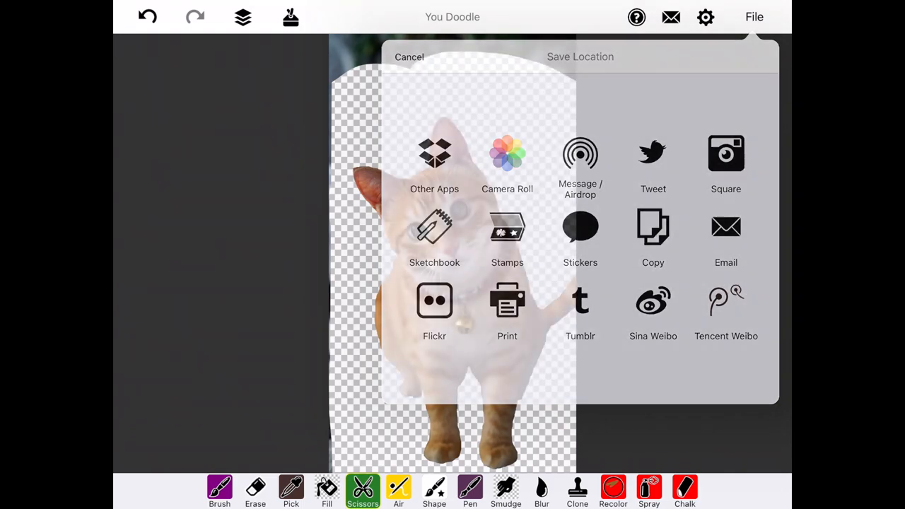
{"action": "left_click", "coordinate": [506, 153]}
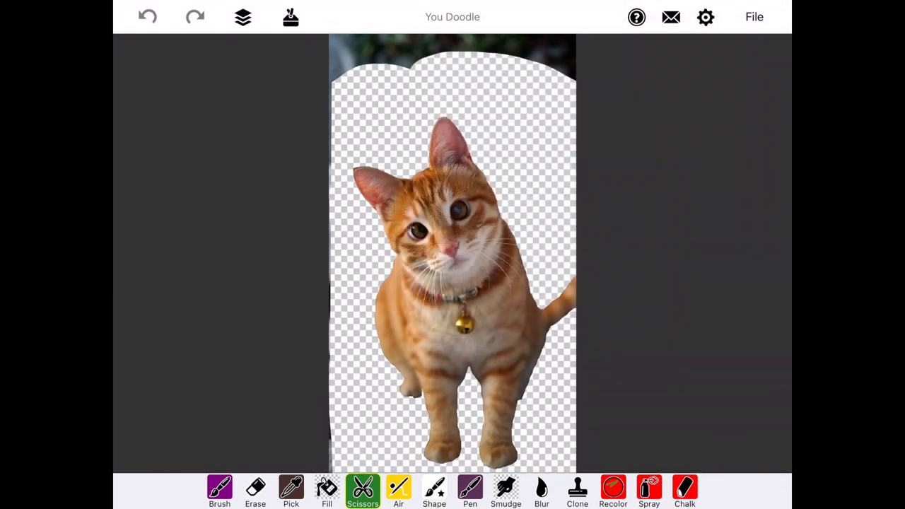
- Crop the canvas tightly around the cat, removing the leftover top background strip
{"action": "left_click", "coordinate": [291, 17]}
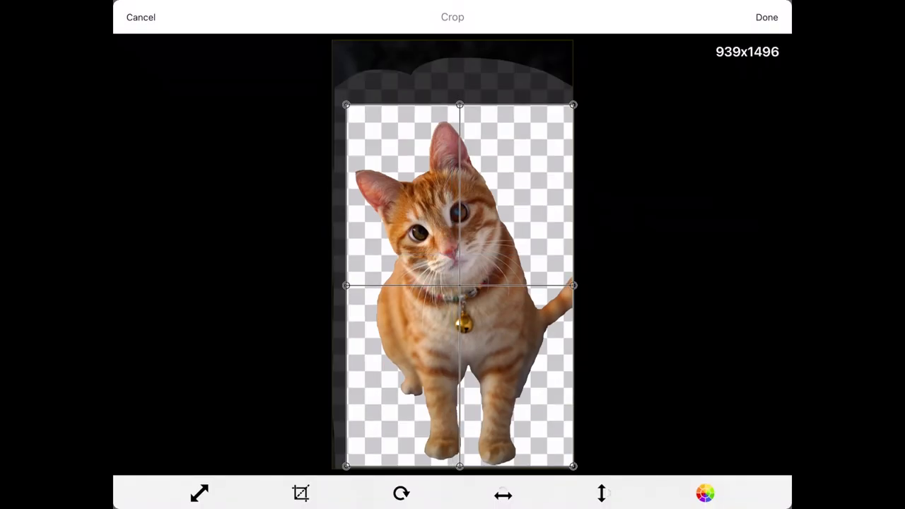
{"action": "left_click", "coordinate": [767, 17]}
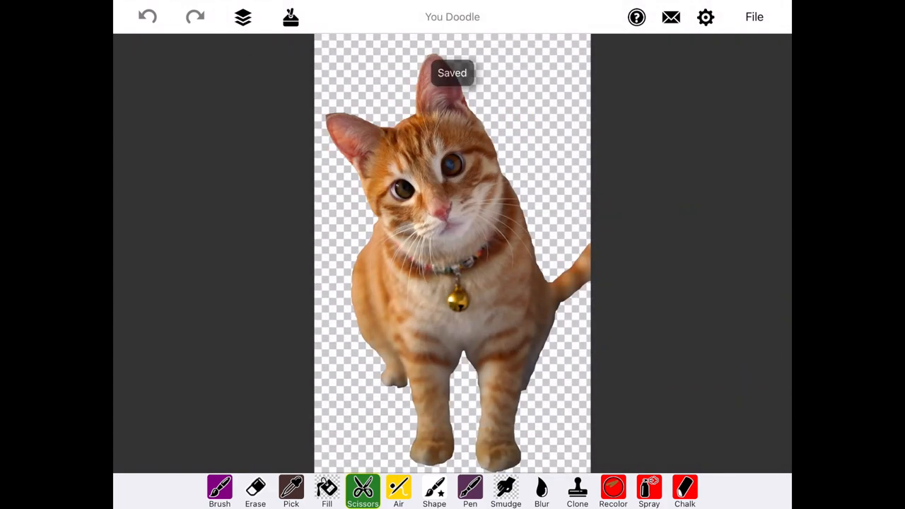
{"action": "left_click", "coordinate": [755, 17]}
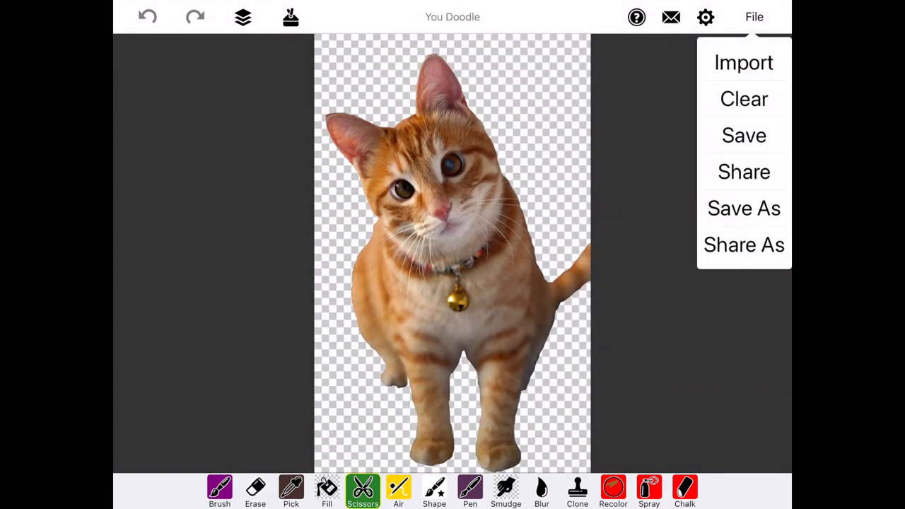
- Import the mountain meadow photo behind the cat and confirm its placement on the right
{"action": "left_click", "coordinate": [744, 62]}
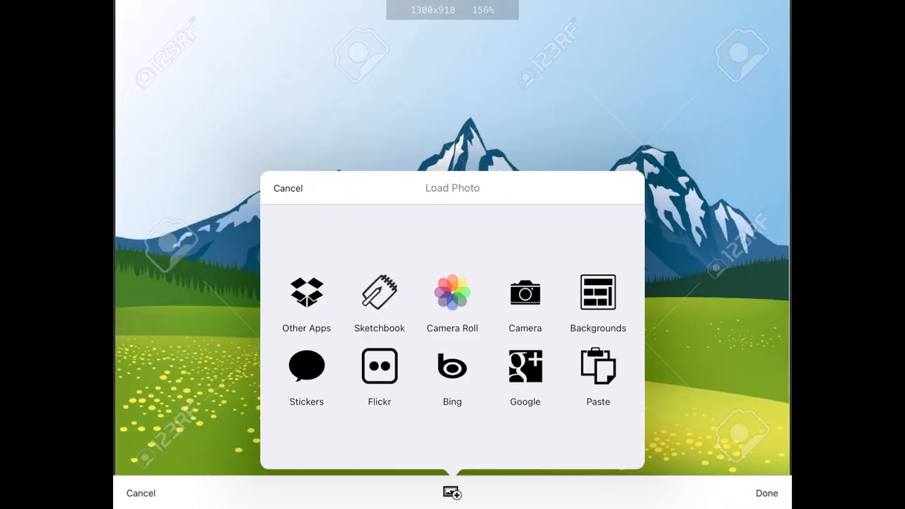
{"action": "left_click", "coordinate": [452, 293]}
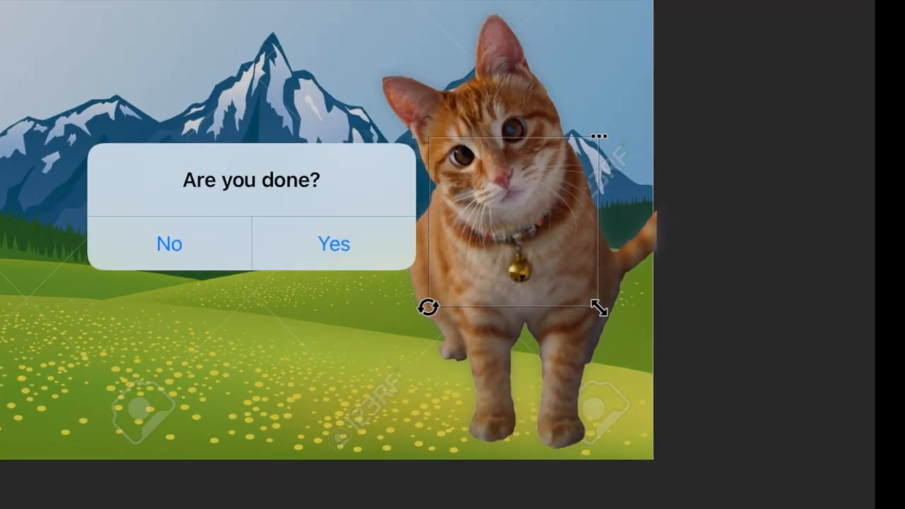
{"action": "left_click", "coordinate": [334, 243]}
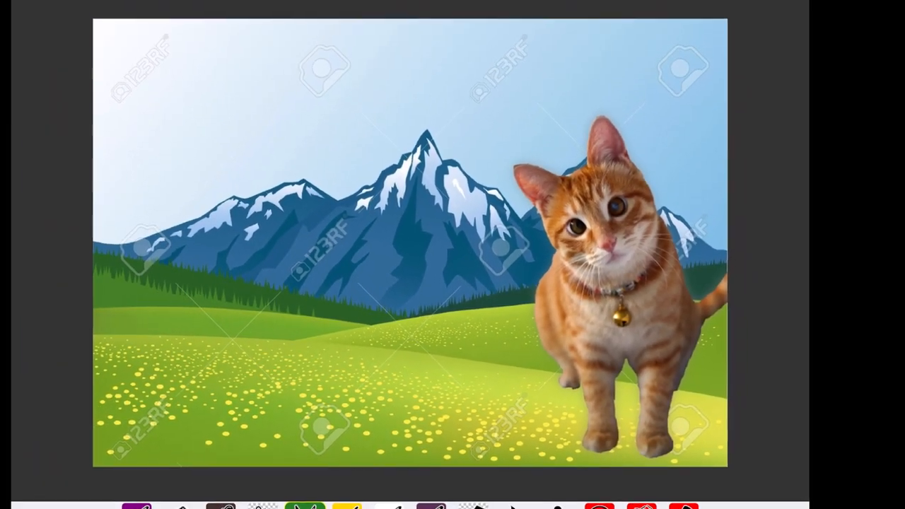